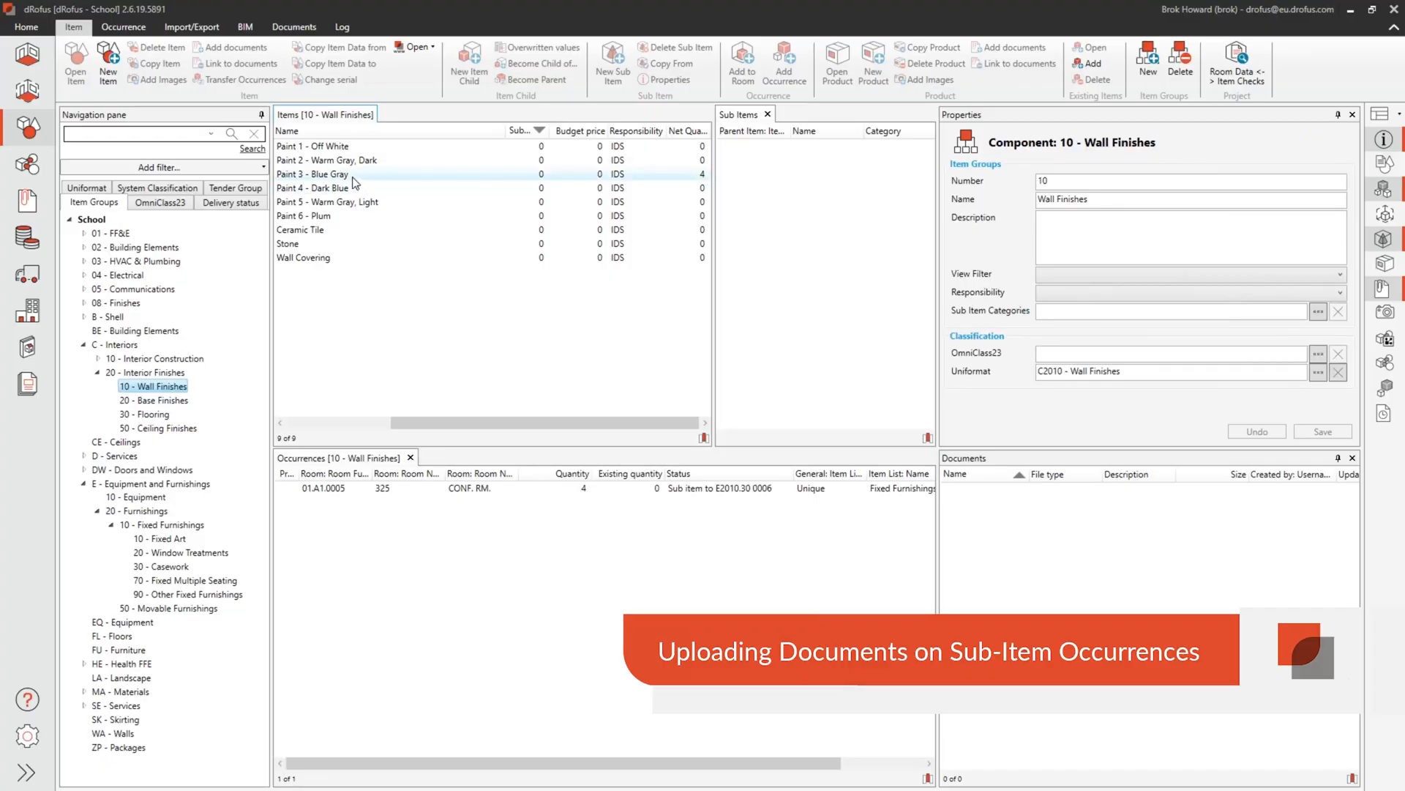
# - Start adding a document to Paint 3 - Blue Gray's occurrence in room 01.A1.0005
pyautogui.click(313, 174)
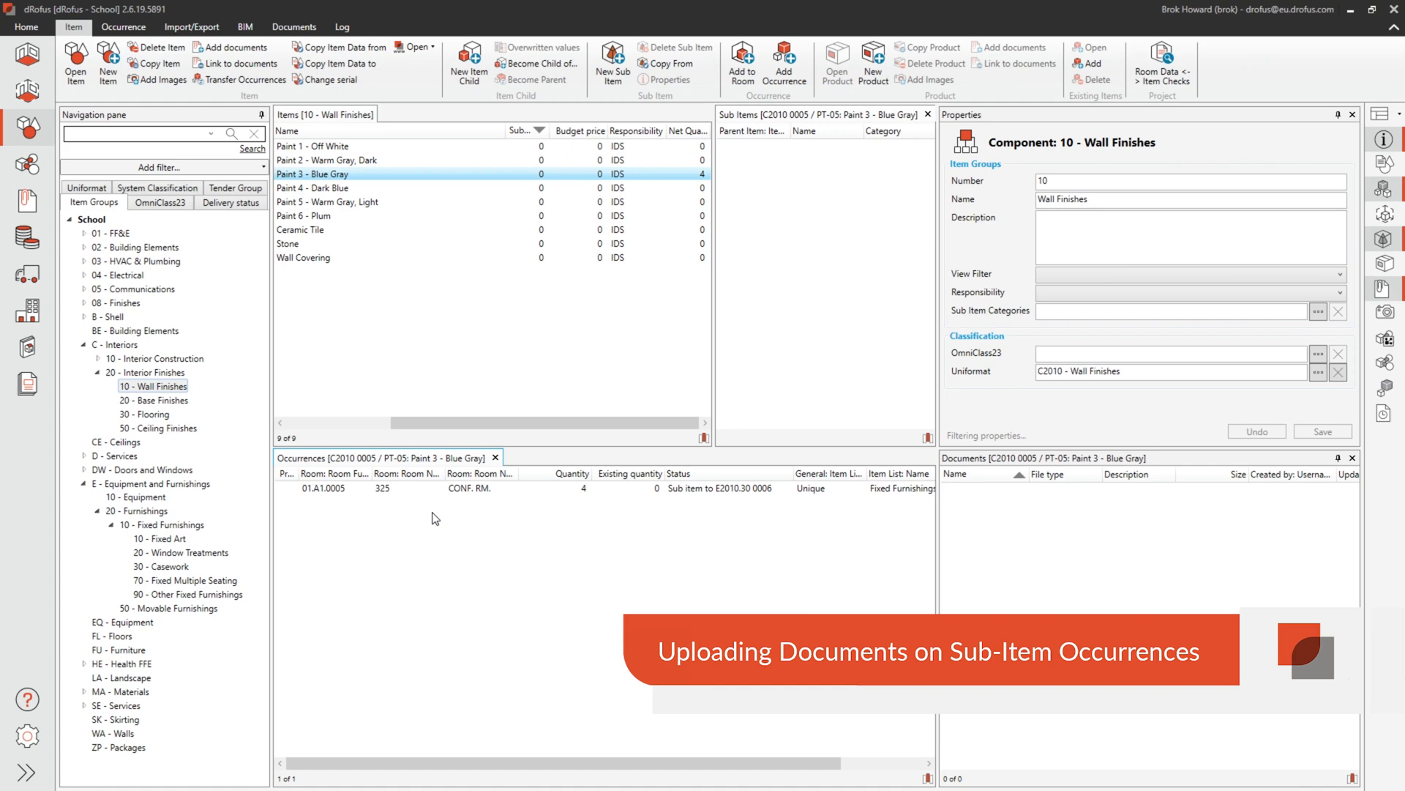
pyautogui.click(403, 488)
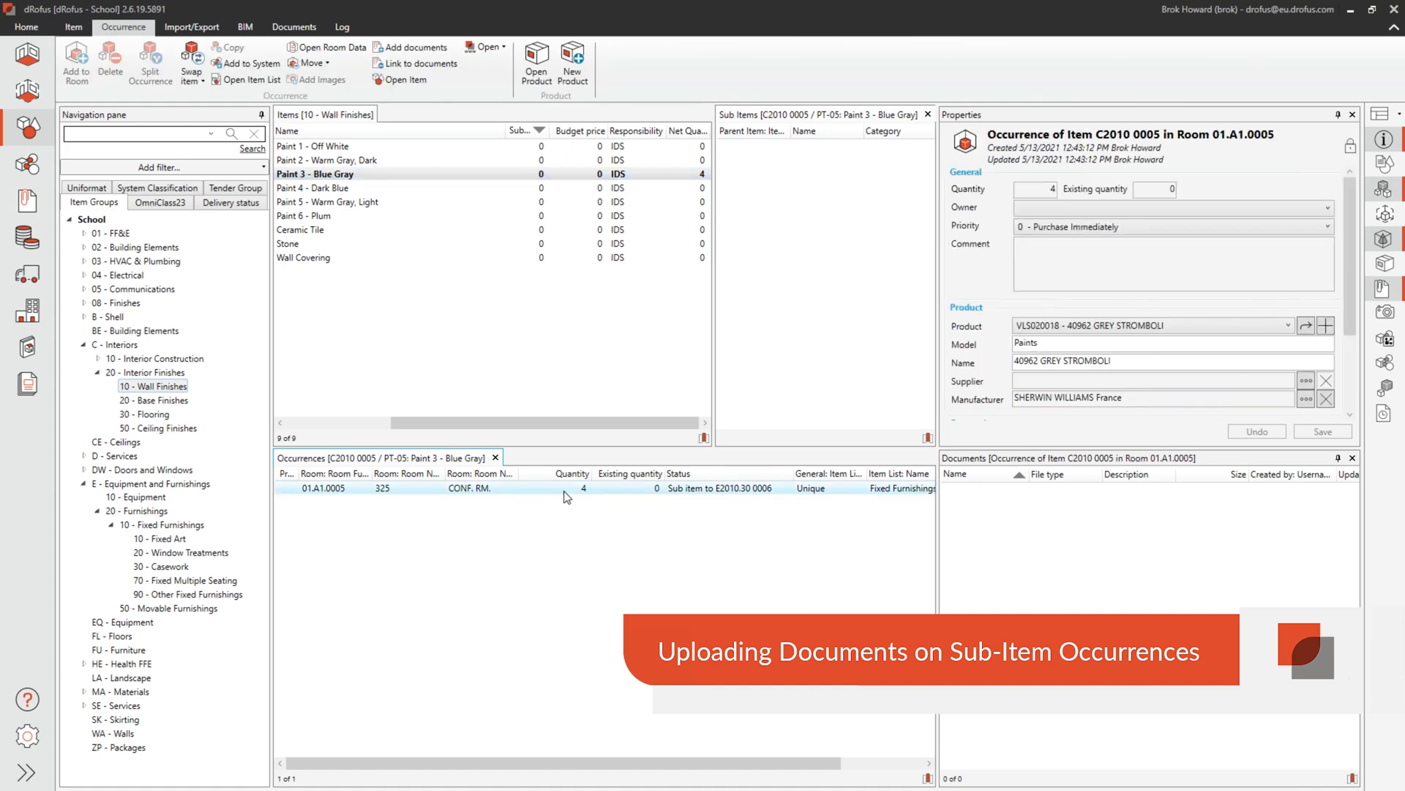
pyautogui.click(295, 27)
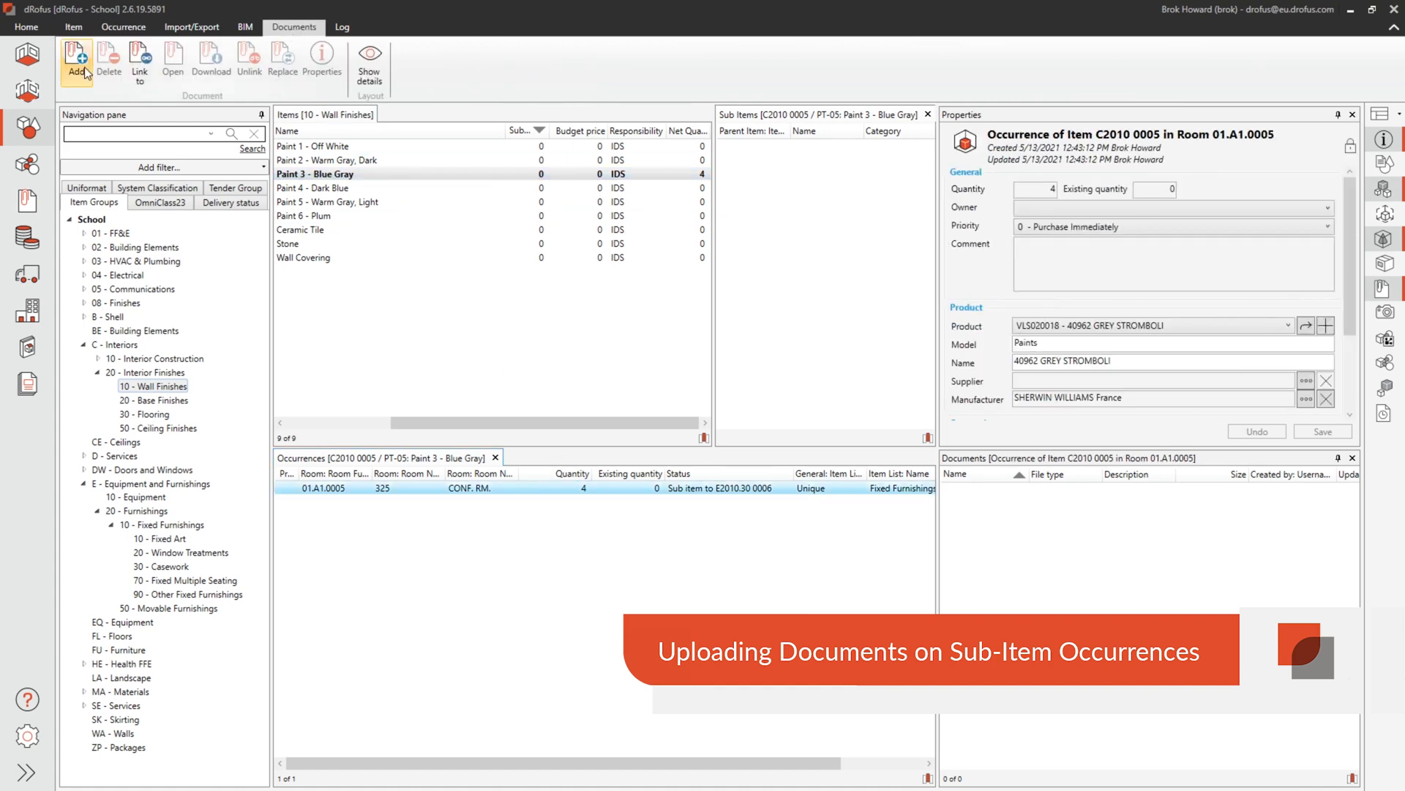
pyautogui.click(76, 60)
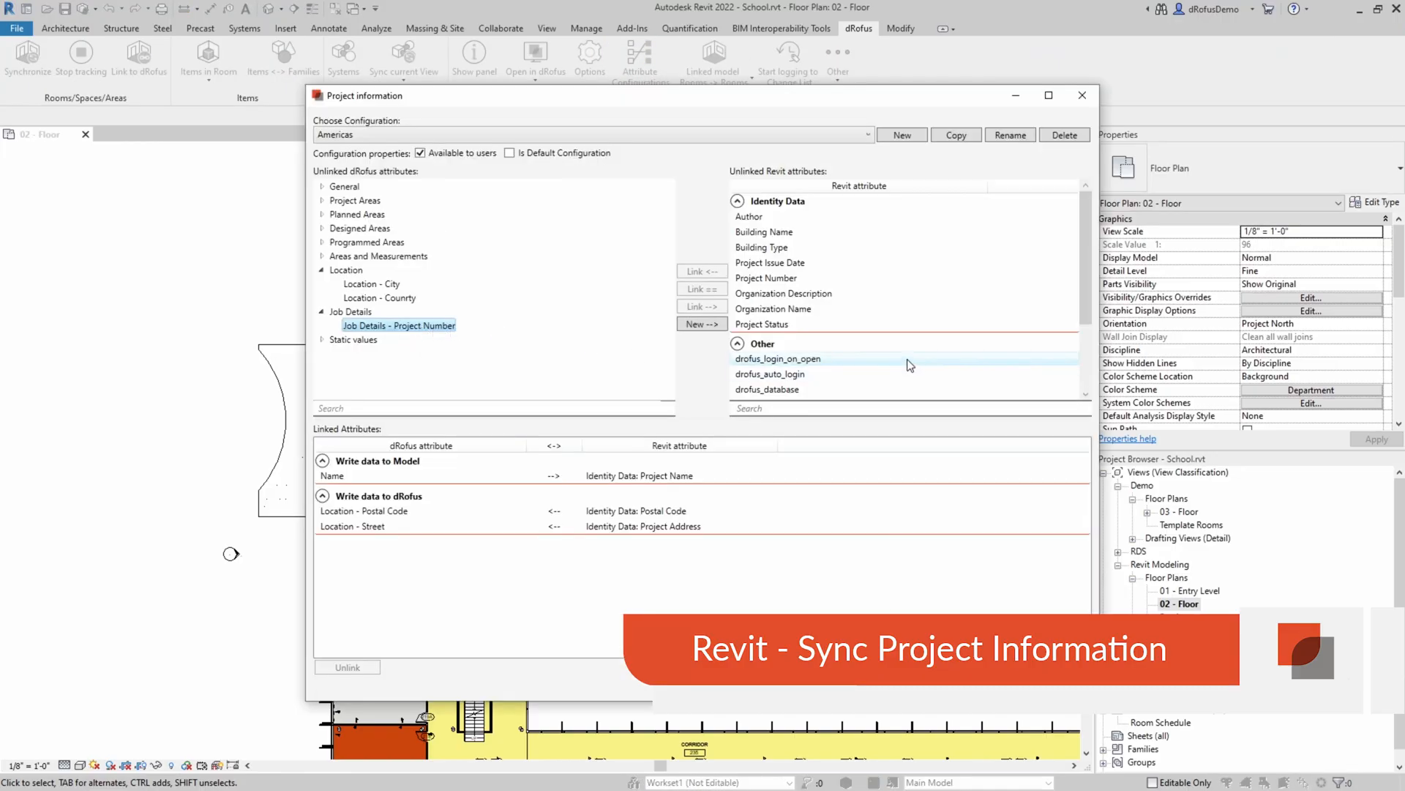
# - Close the project information mapping and run synchronization with project information (Americas)
pyautogui.click(766, 278)
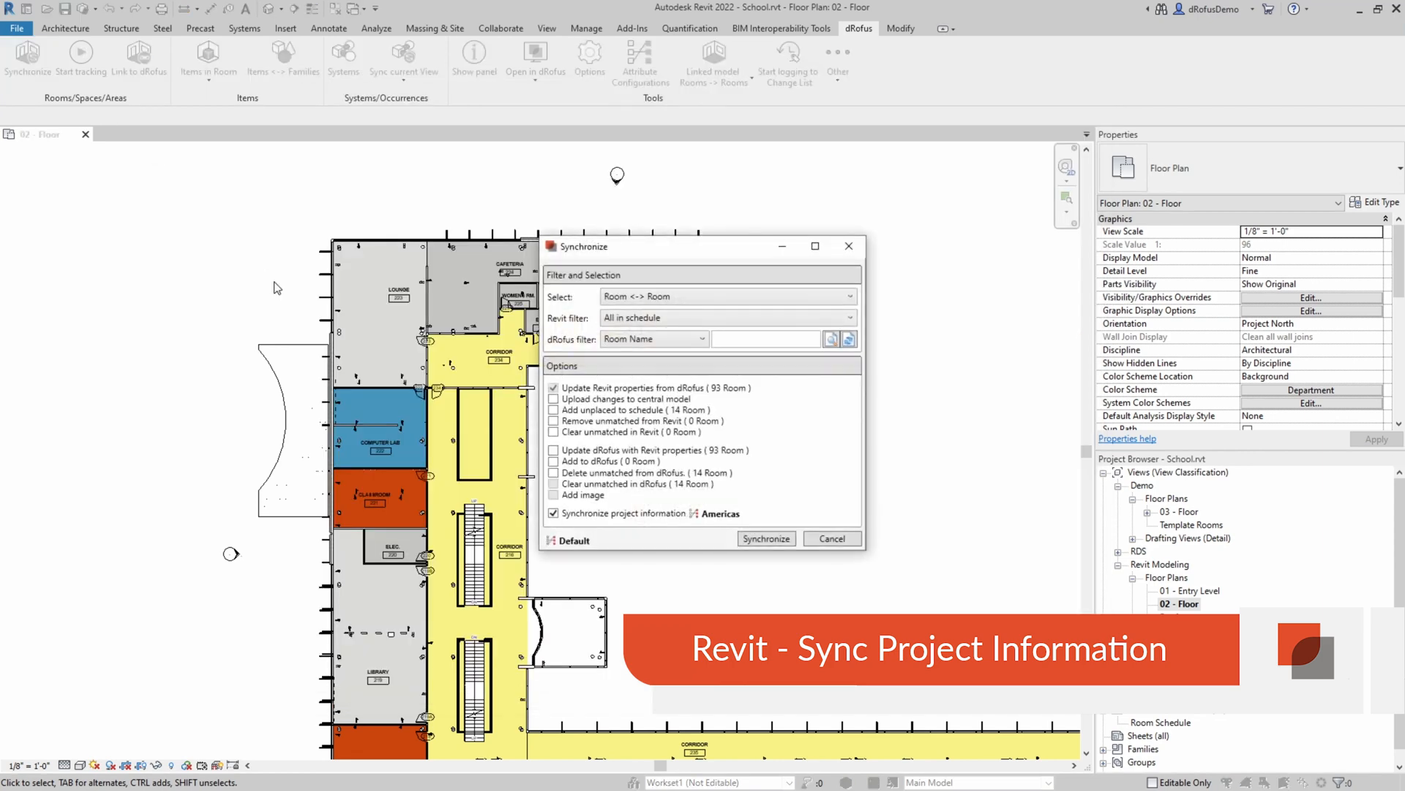
pyautogui.click(766, 538)
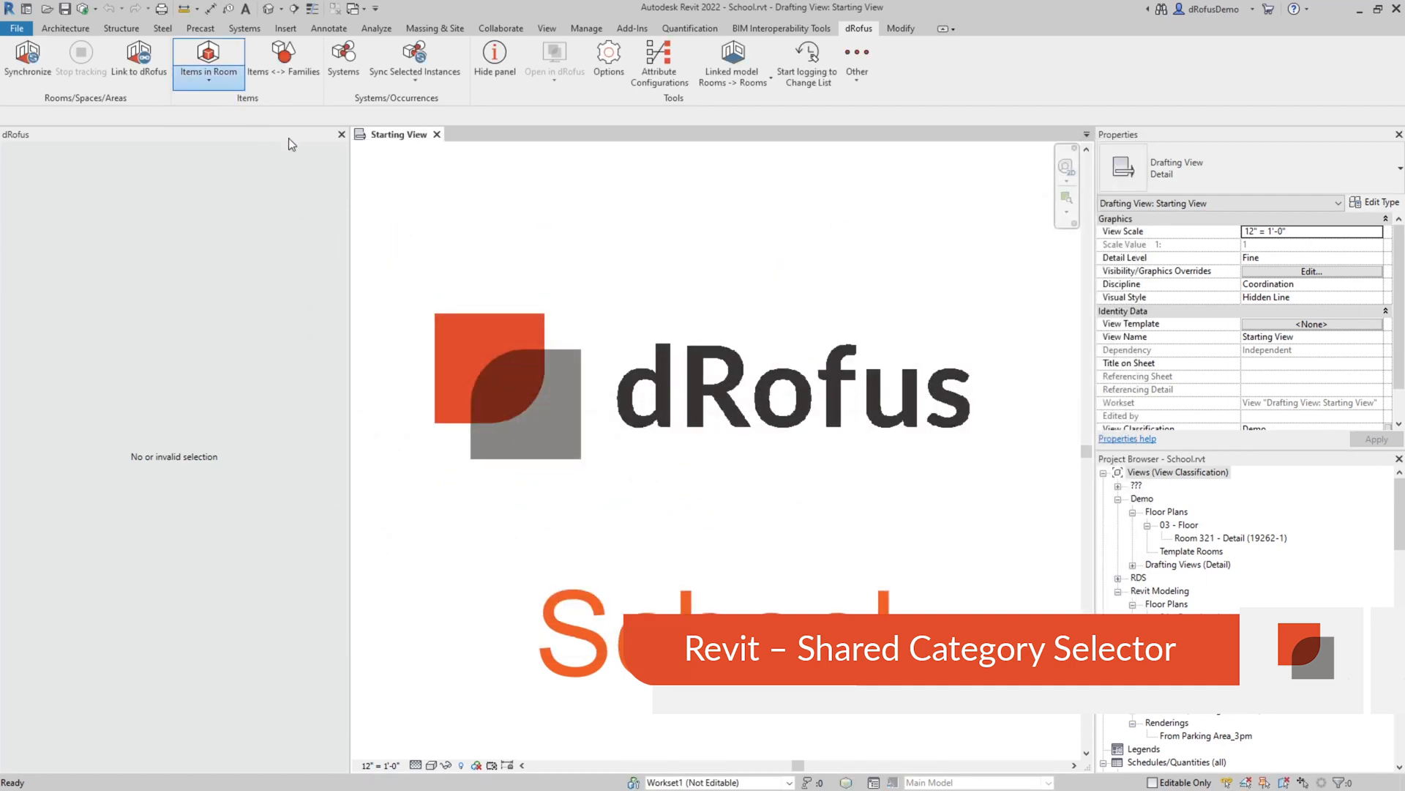
# - Open Items in Room options and its Categories... selector
pyautogui.click(208, 59)
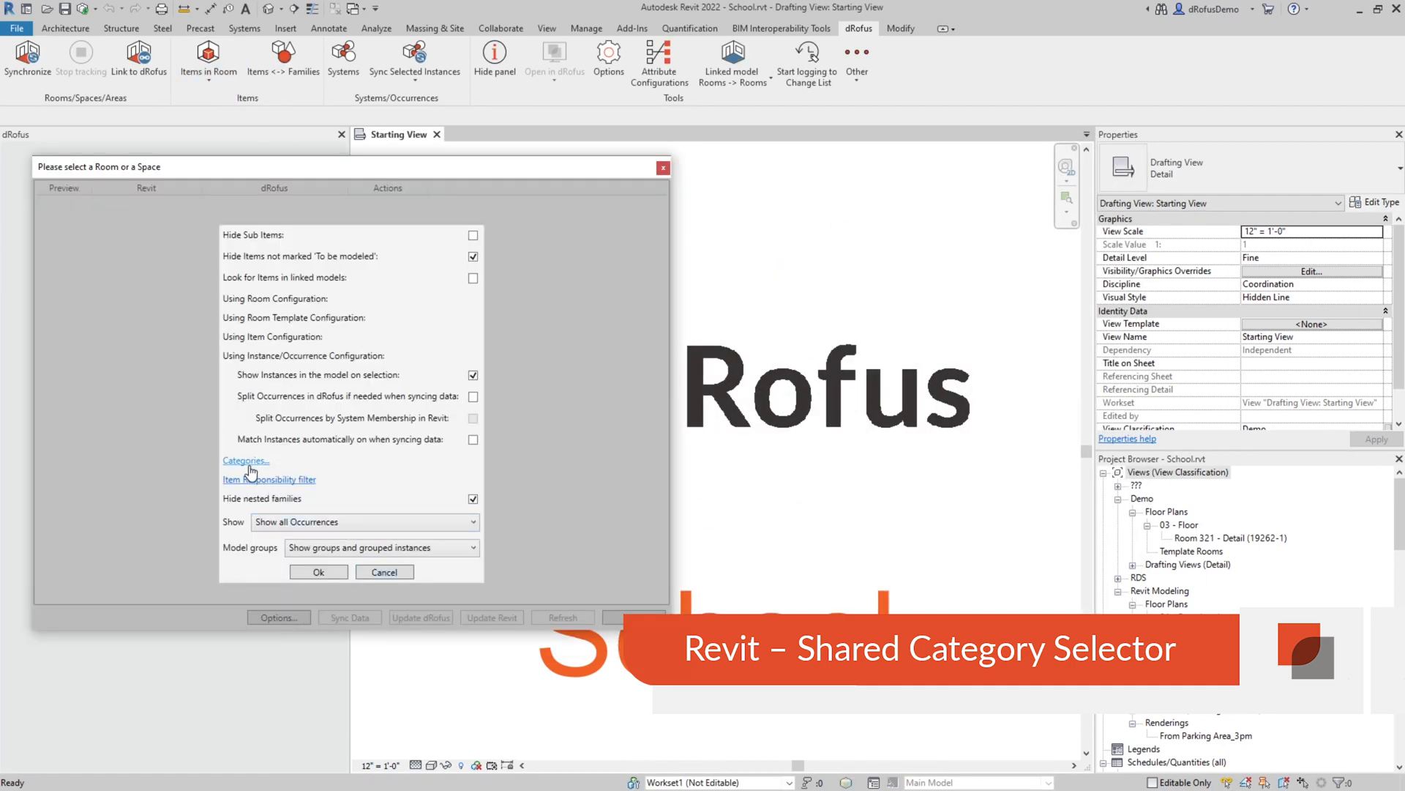
pyautogui.click(244, 460)
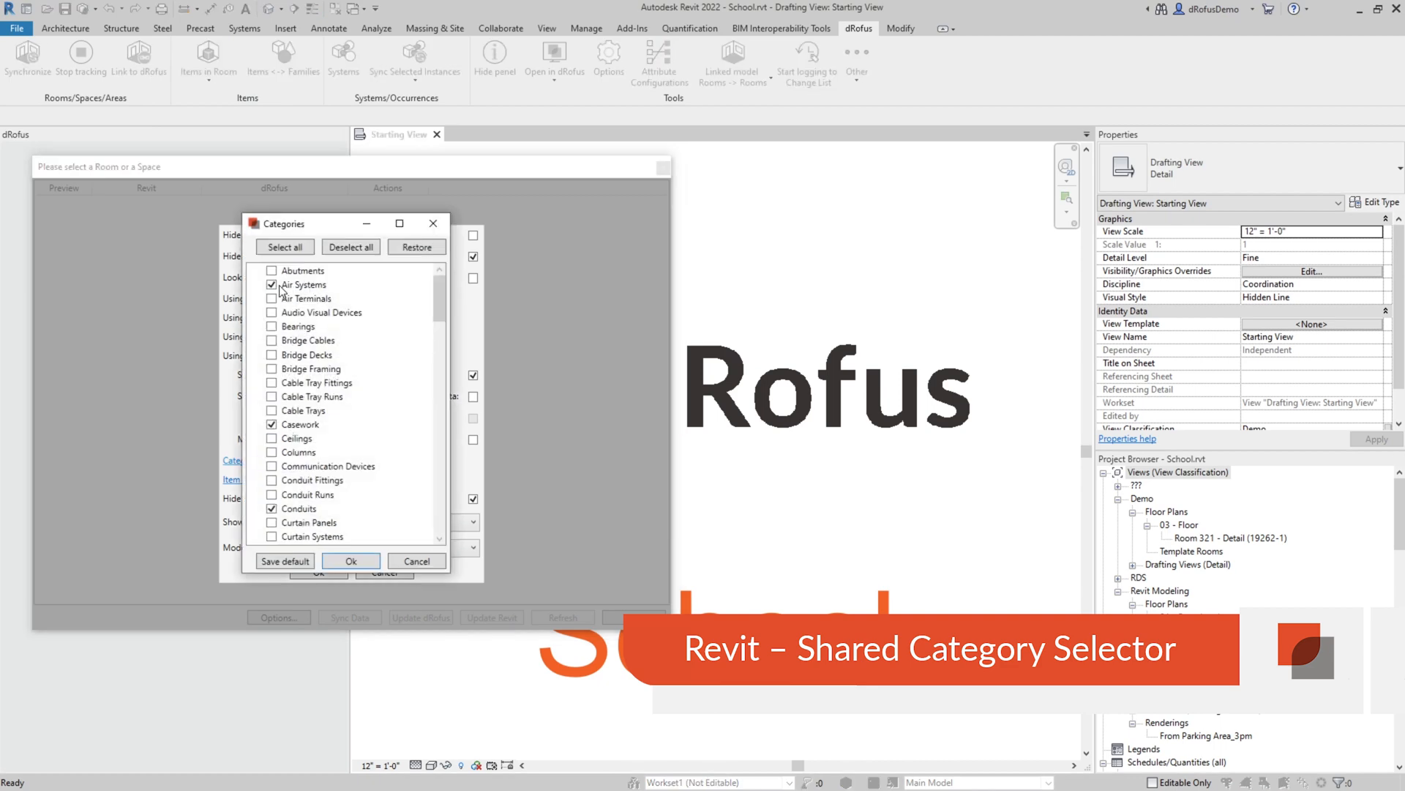